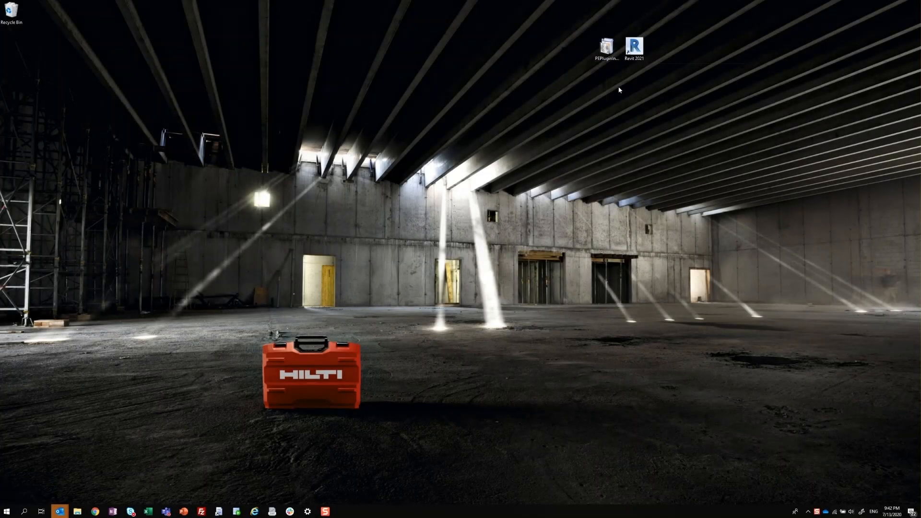
{"action": "mouse_move", "coordinate": [608, 48]}
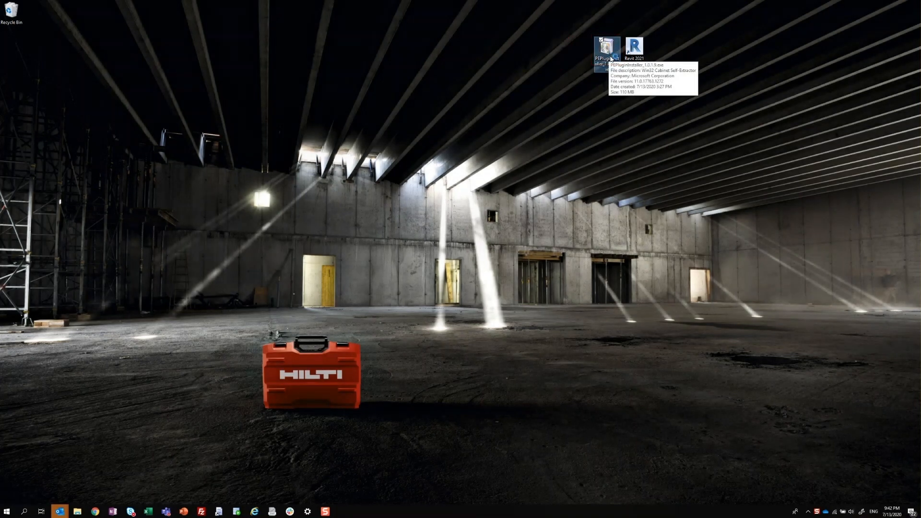
- Run PEPluginInstaller to update the PROFIS Engineering plugin for Revit 2021, then close it
{"action": "double_click", "coordinate": [608, 47]}
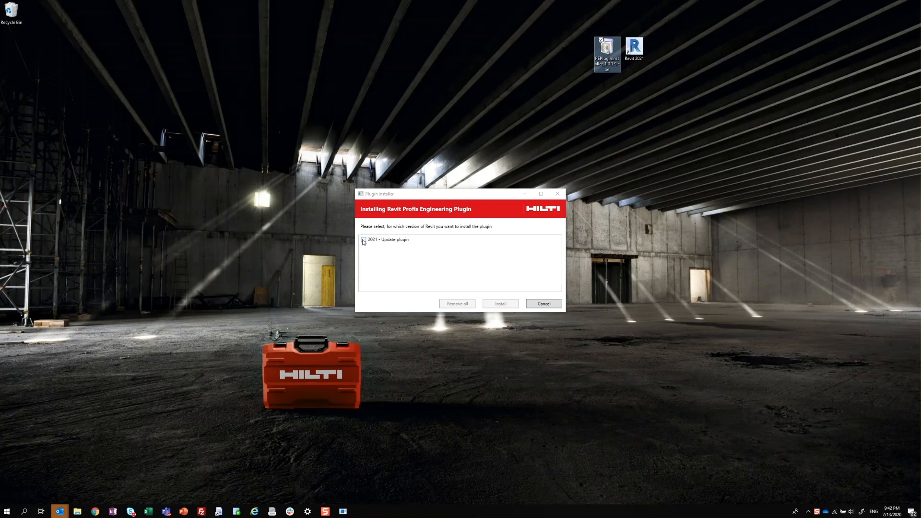
{"action": "left_click", "coordinate": [500, 304]}
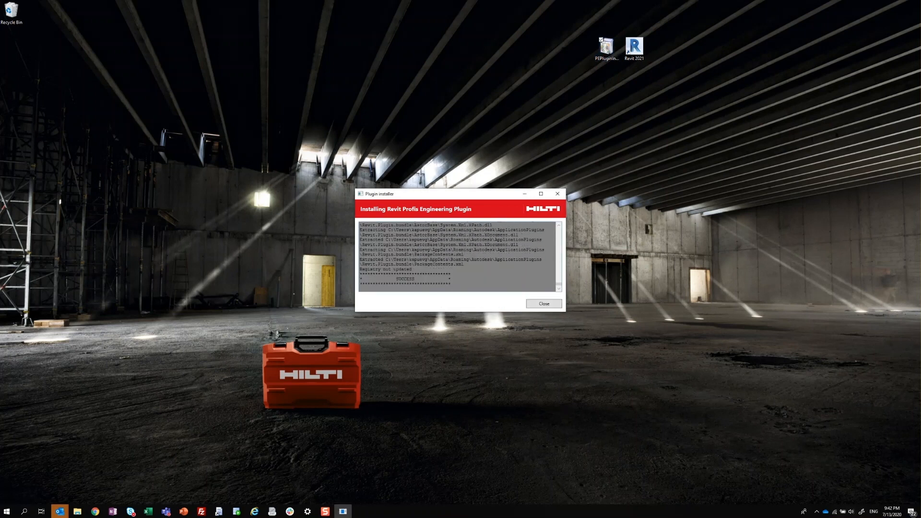
{"action": "left_click", "coordinate": [543, 304]}
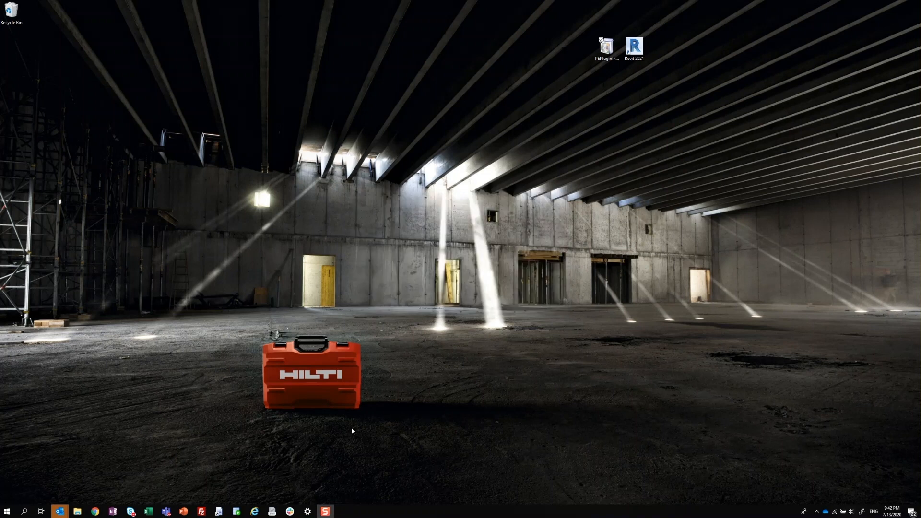
- Launch Revit 2021 with sampleproject_2019 and show the Profis Engineer Plug-in ribbon tab
{"action": "double_click", "coordinate": [634, 46]}
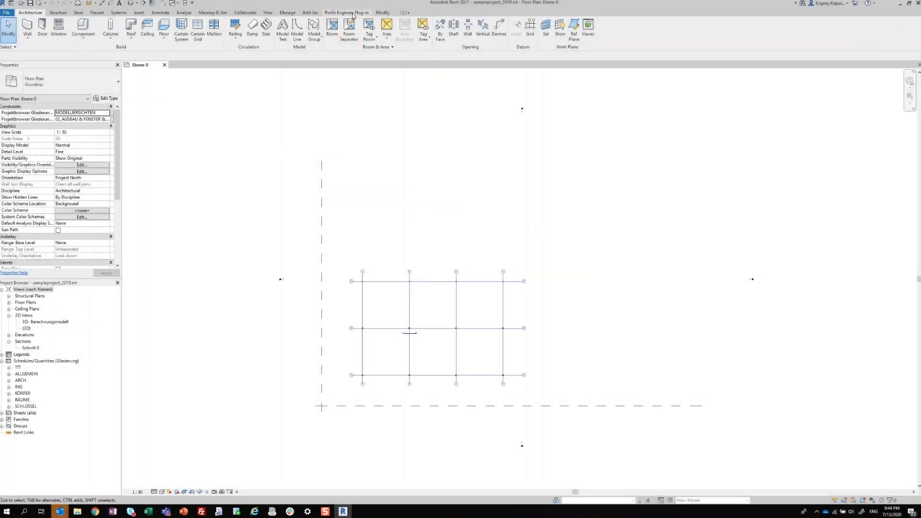
{"action": "left_click", "coordinate": [346, 12]}
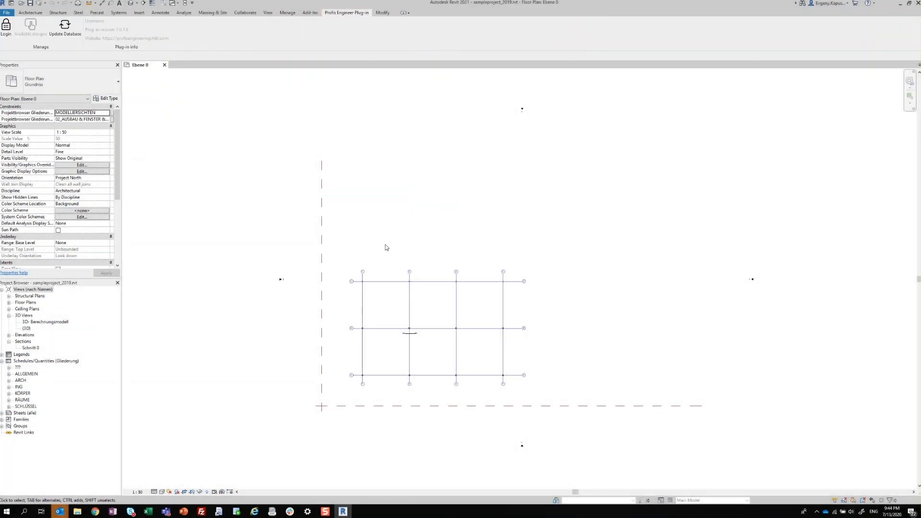
{"action": "mouse_move", "coordinate": [338, 16]}
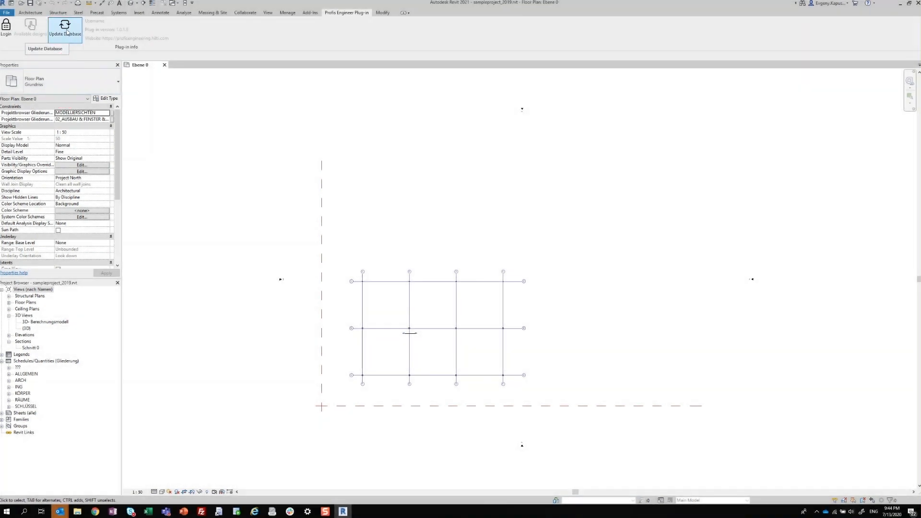
- In the AutoBase updater, choose Revit 2021, English (US) and the Germany portfolio
{"action": "left_click", "coordinate": [65, 29]}
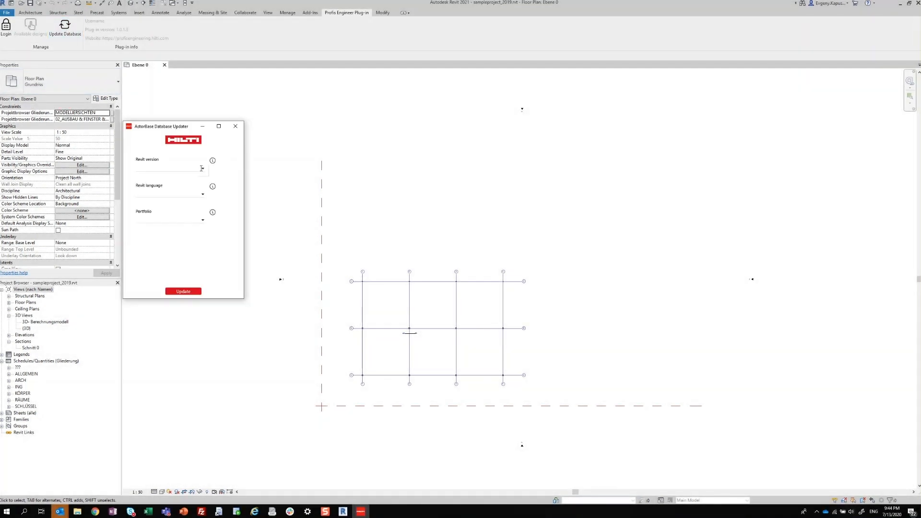
{"action": "left_click", "coordinate": [171, 169]}
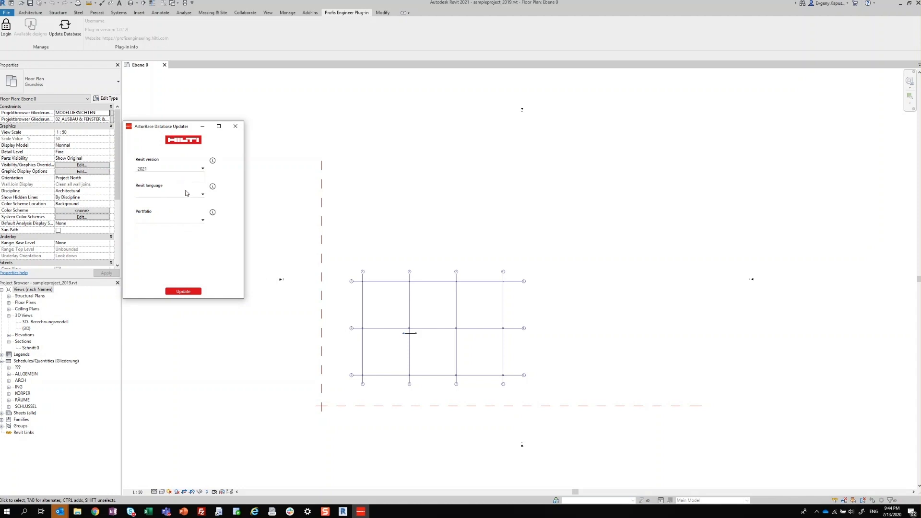
{"action": "left_click", "coordinate": [170, 194]}
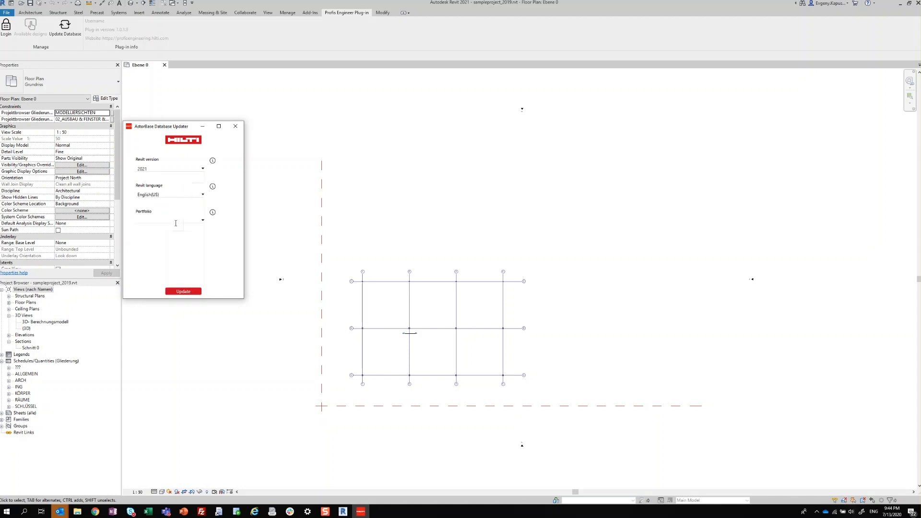
{"action": "left_click", "coordinate": [202, 219]}
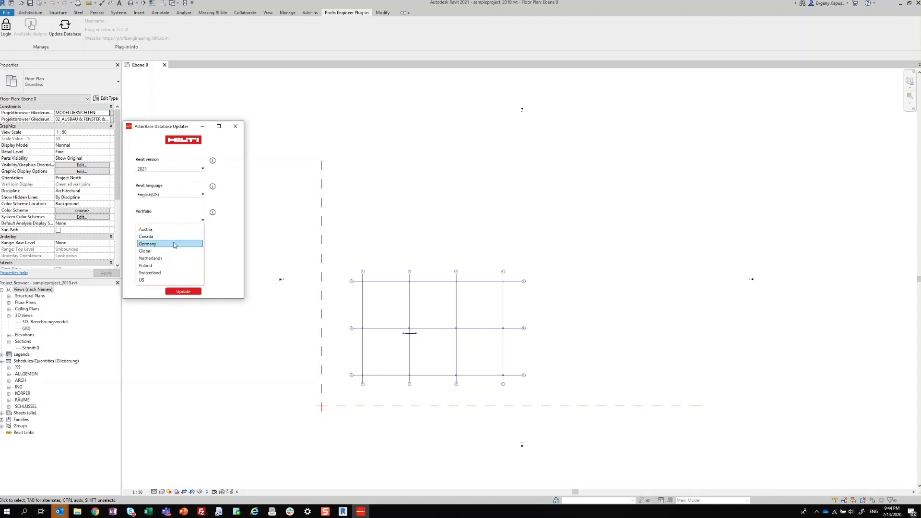
{"action": "left_click", "coordinate": [170, 243]}
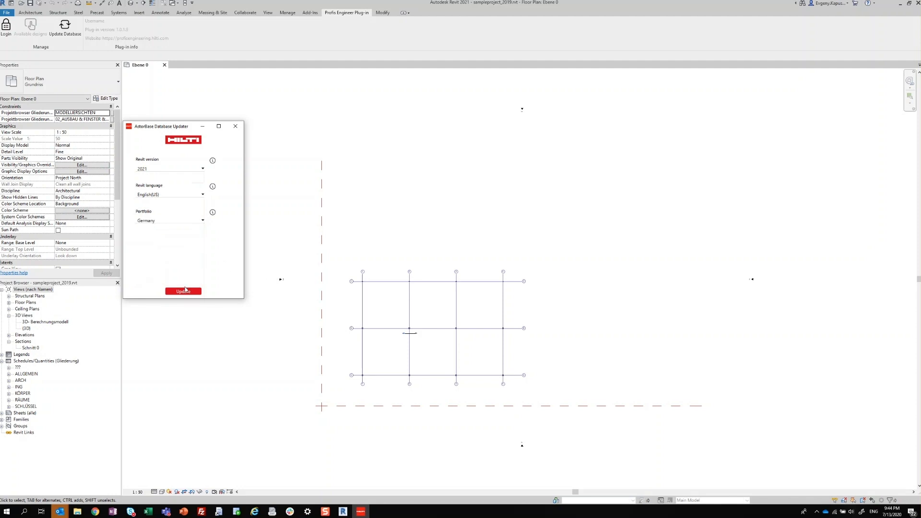
- Run the database update, closing Revit when prompted, then close the updater after success
{"action": "left_click", "coordinate": [182, 291]}
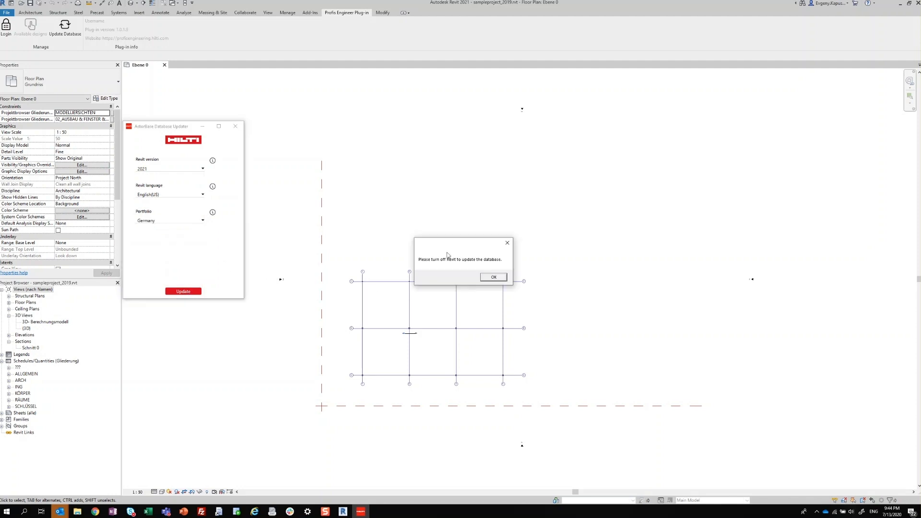
{"action": "mouse_move", "coordinate": [479, 266]}
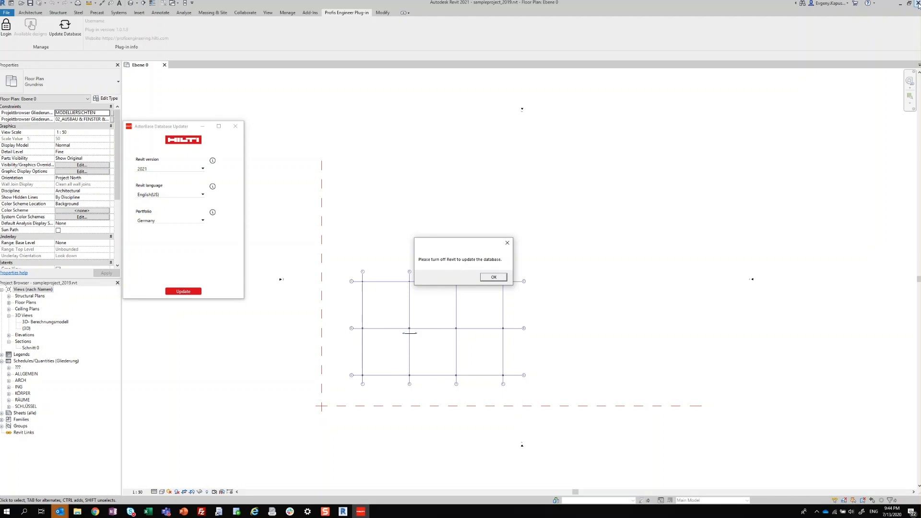
{"action": "left_click", "coordinate": [493, 277]}
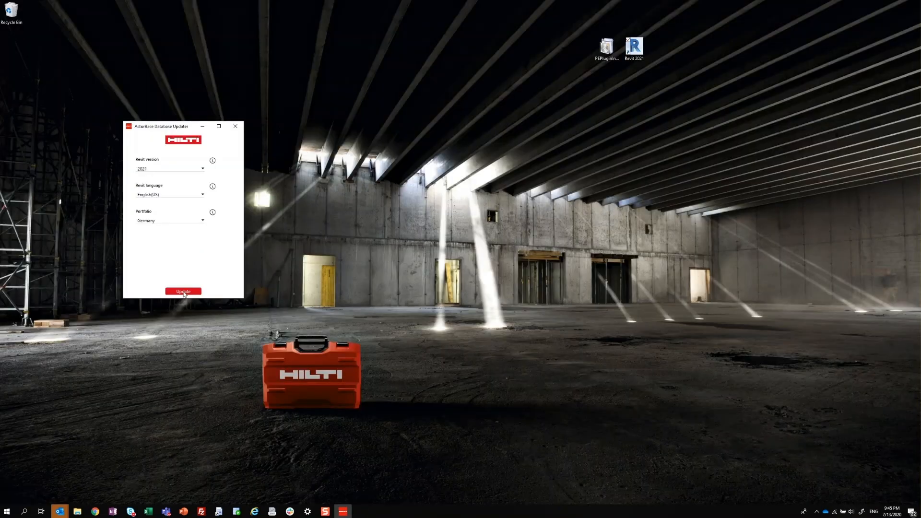
{"action": "left_click", "coordinate": [183, 291]}
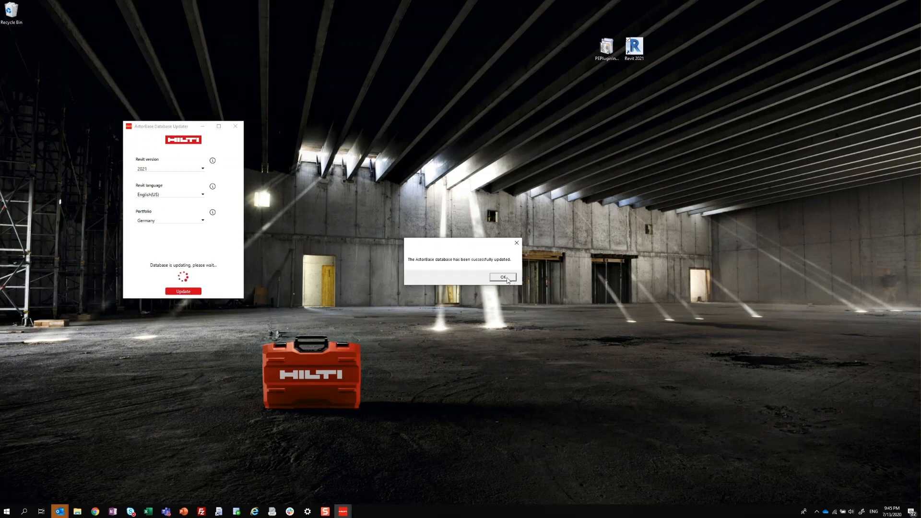
{"action": "left_click", "coordinate": [503, 278]}
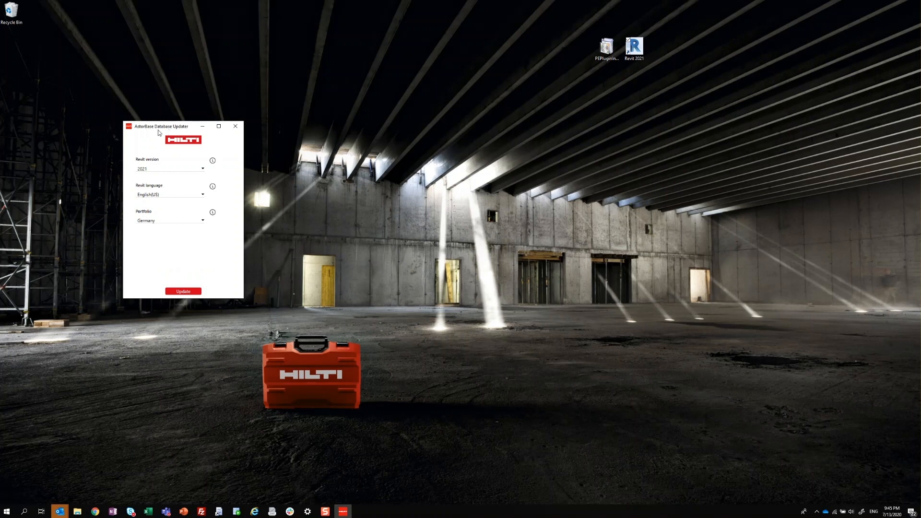
{"action": "left_click", "coordinate": [236, 126]}
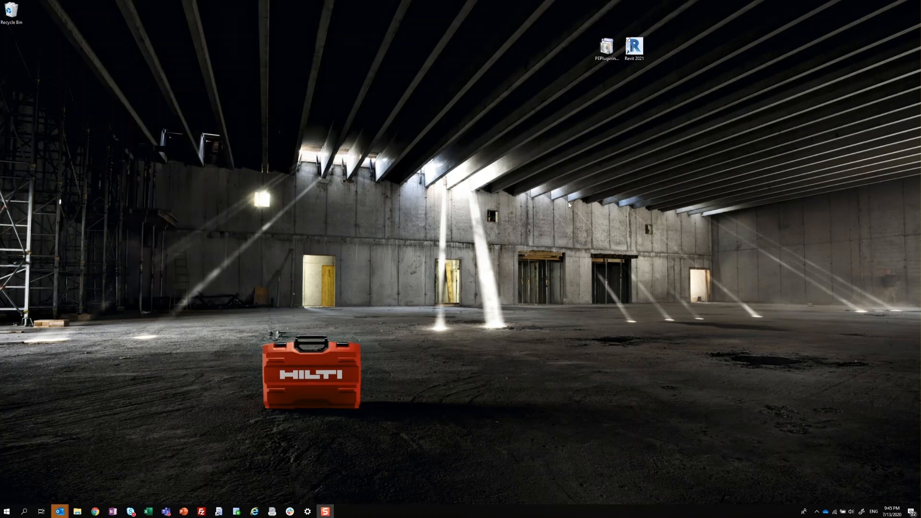
- Relaunch Revit 2021 and switch to the PROFIS Engineering browser window from the taskbar
{"action": "double_click", "coordinate": [634, 47]}
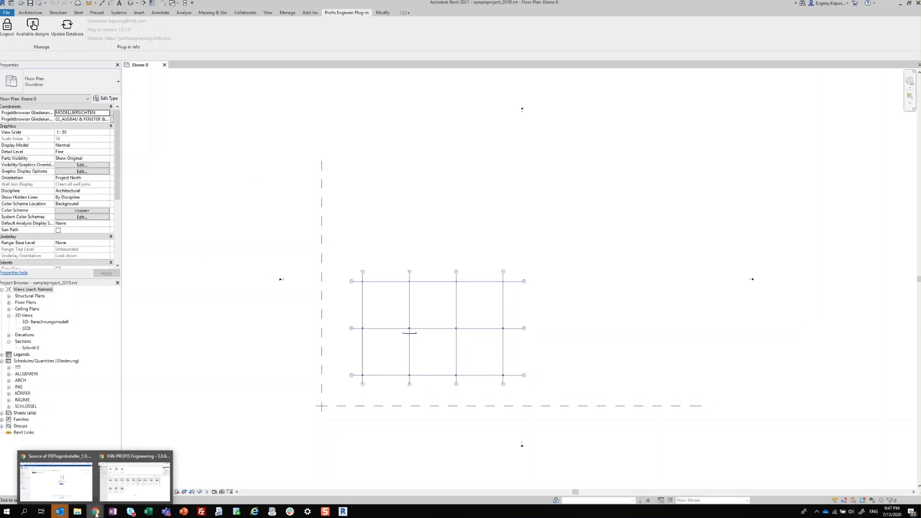
{"action": "left_click", "coordinate": [134, 479]}
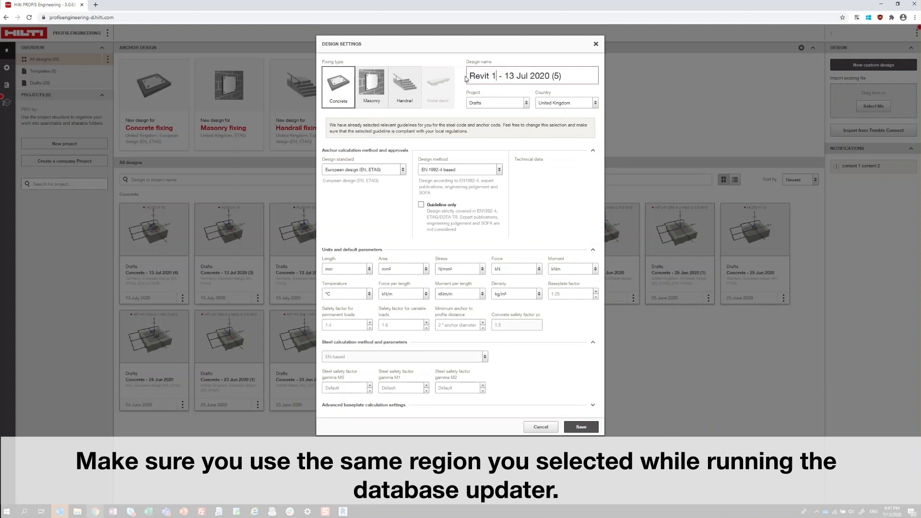
- Set the Revit 1 design's country to Germany and save the design settings
{"action": "left_click", "coordinate": [564, 102]}
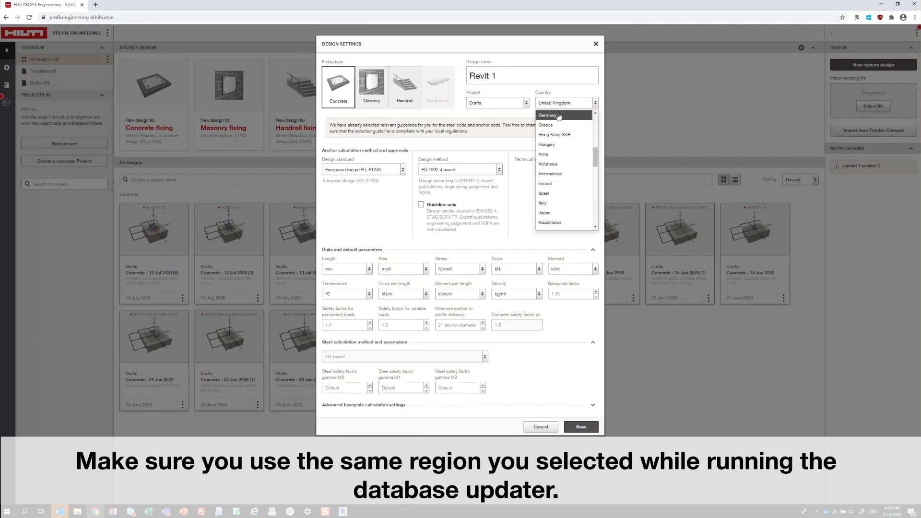
{"action": "left_click", "coordinate": [548, 115]}
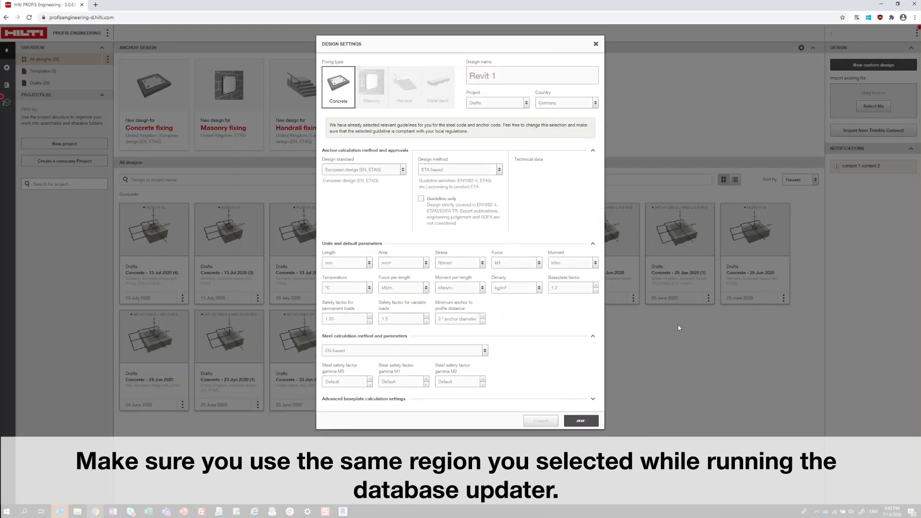
{"action": "left_click", "coordinate": [581, 421]}
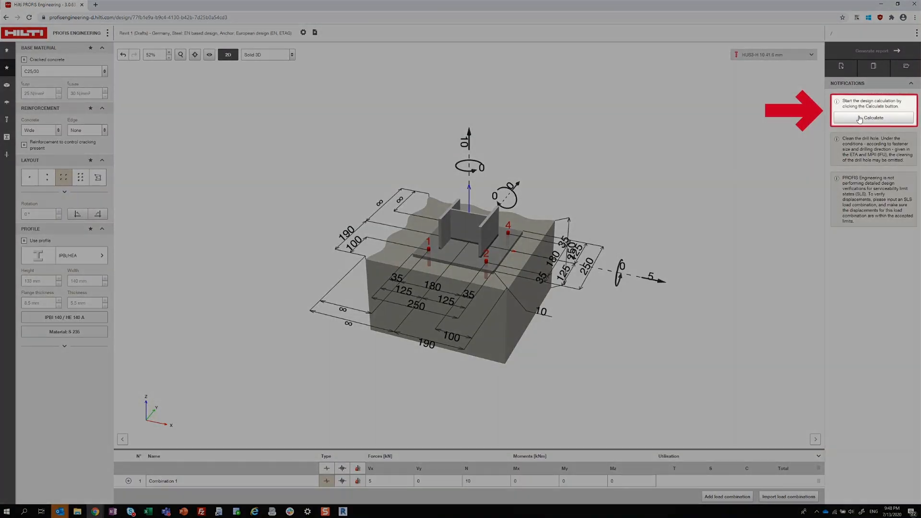
- Calculate Revit 1, accept the CBFEM warning, and upload it to 3rd Party Plugins
{"action": "left_click", "coordinate": [873, 117]}
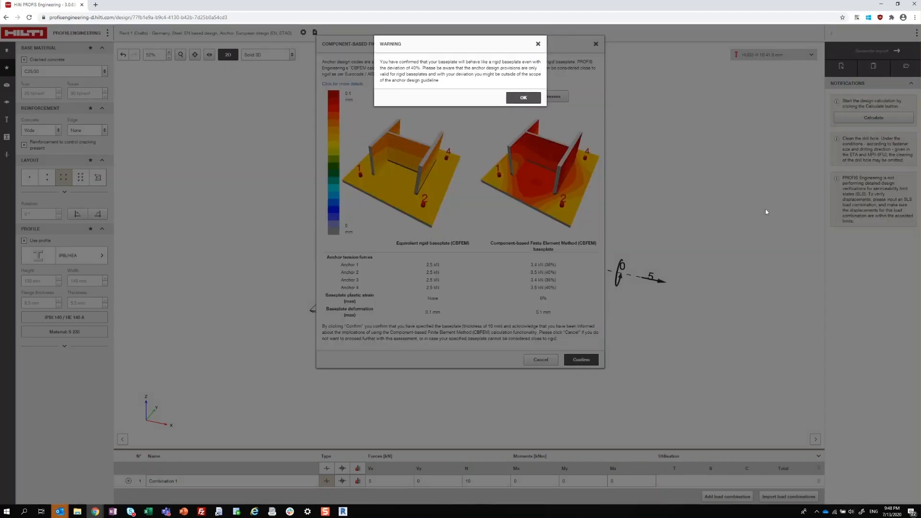
{"action": "left_click", "coordinate": [523, 98]}
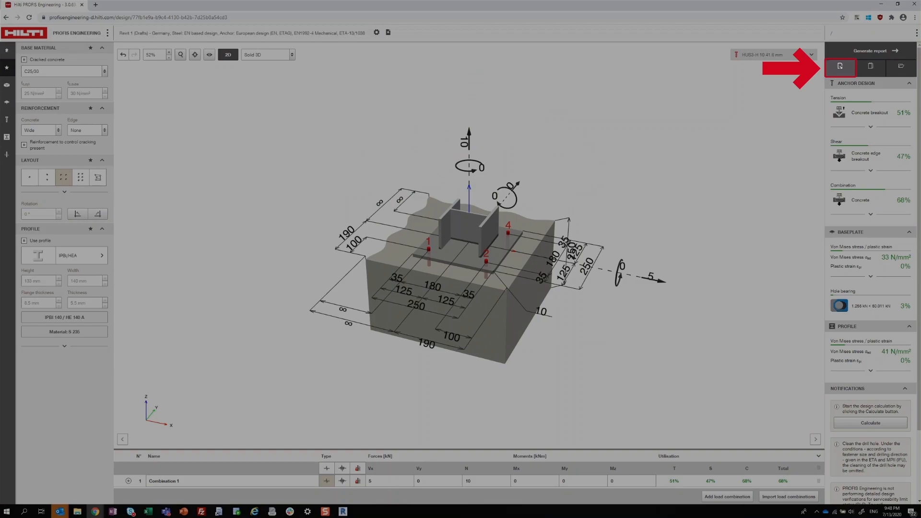
{"action": "left_click", "coordinate": [840, 66]}
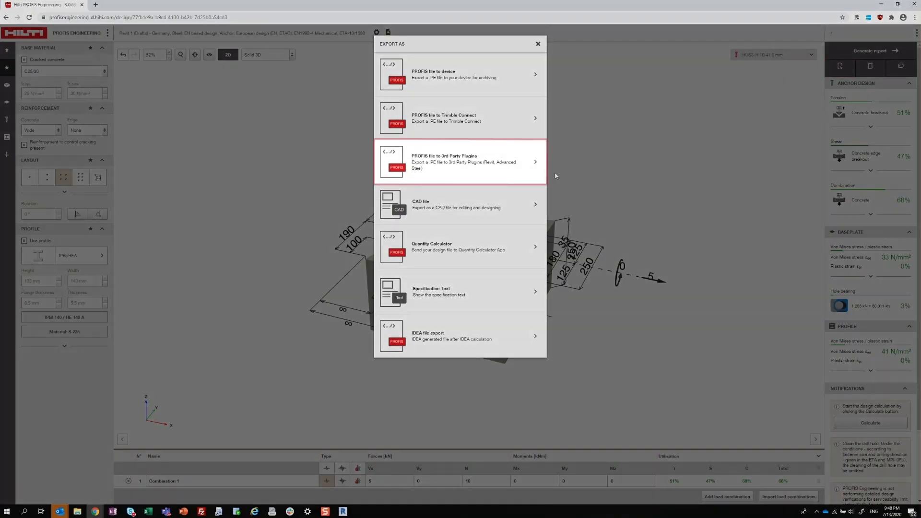
{"action": "mouse_move", "coordinate": [448, 171]}
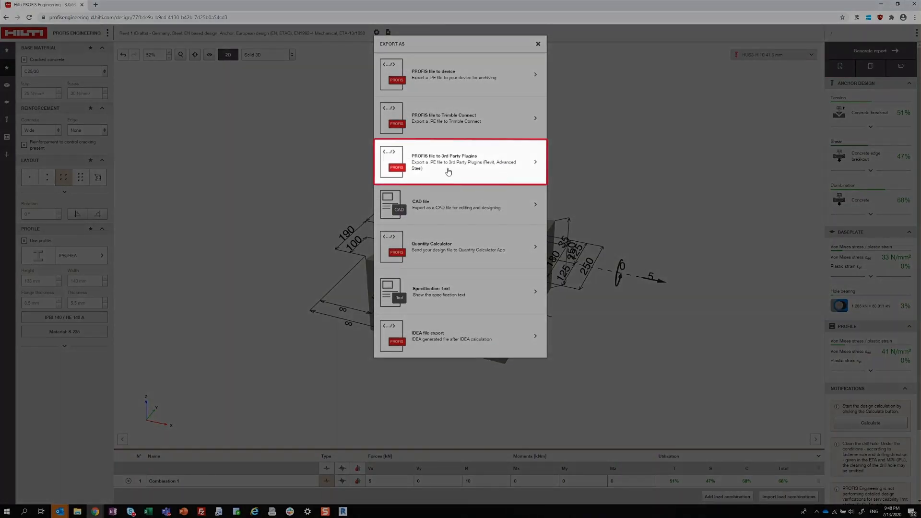
{"action": "left_click", "coordinate": [460, 162]}
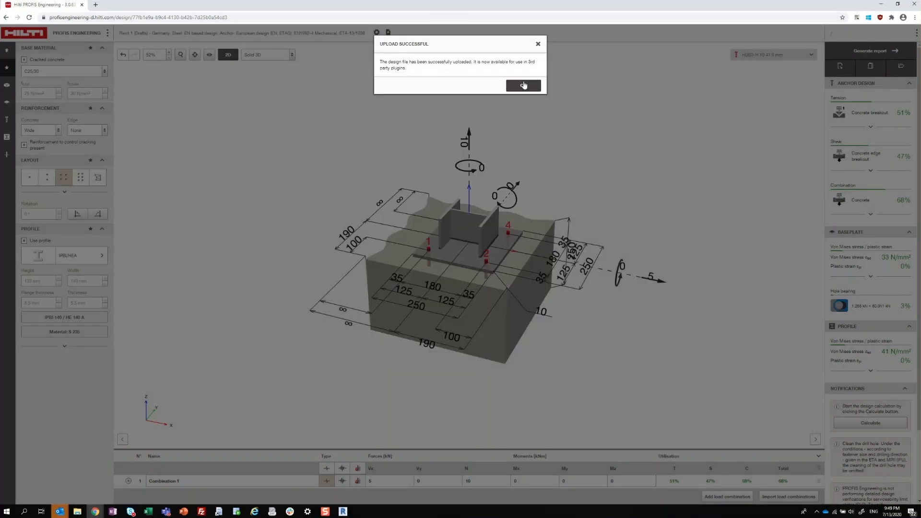
{"action": "left_click", "coordinate": [522, 85]}
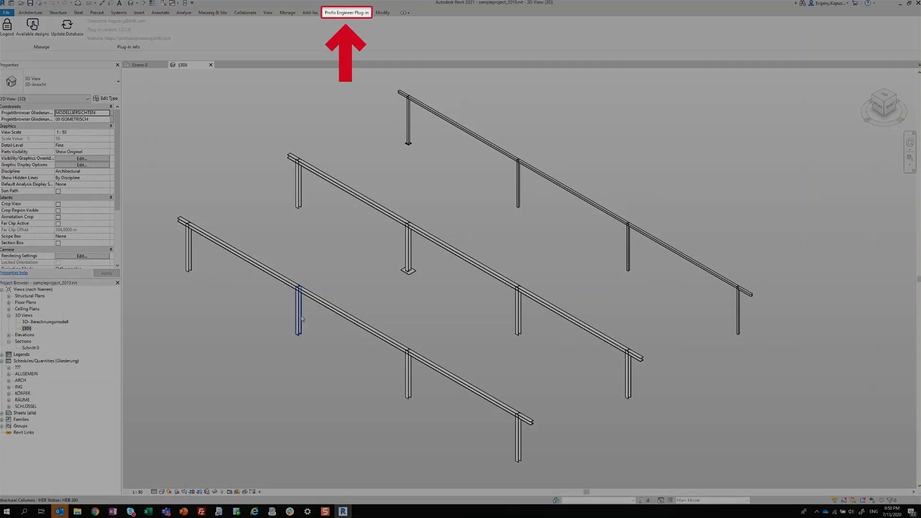
- Bring up the Profis Engineer Plug-in tools and show the Available designs list
{"action": "left_click", "coordinate": [399, 249]}
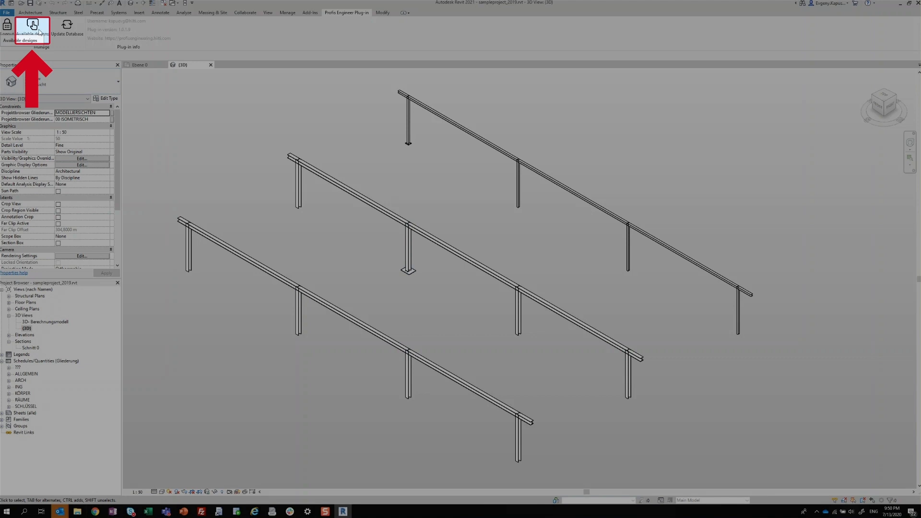
{"action": "left_click", "coordinate": [33, 26]}
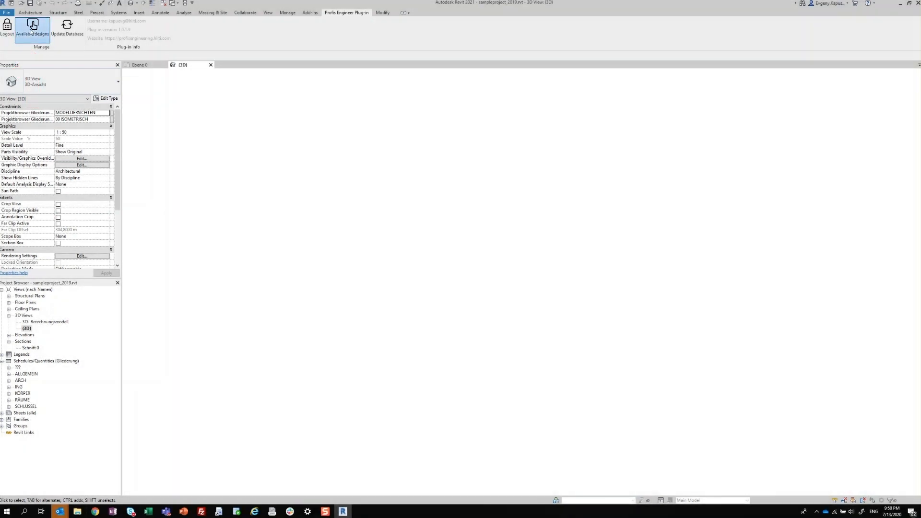
{"action": "left_click", "coordinate": [32, 28]}
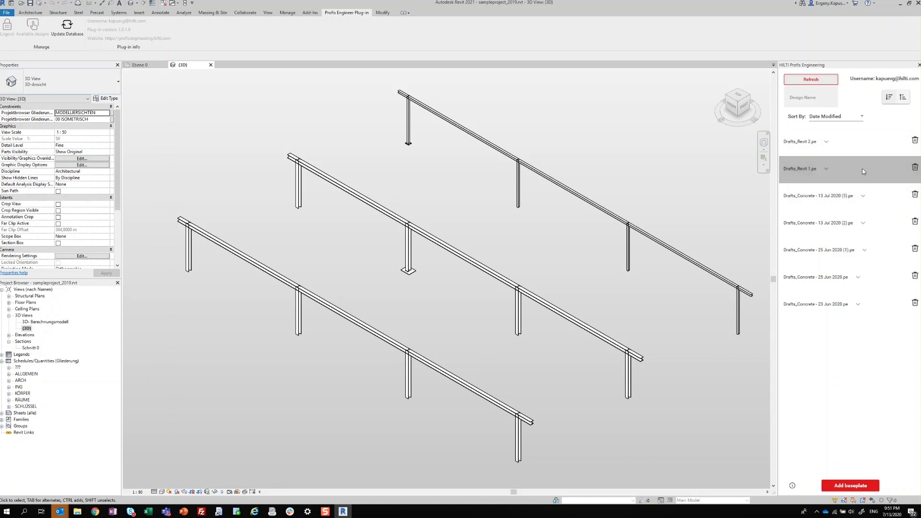
- Choose Drafts_Revit 1.pe, select the front-row columns, add the baseplate, and dismiss the notice
{"action": "left_click", "coordinate": [189, 244]}
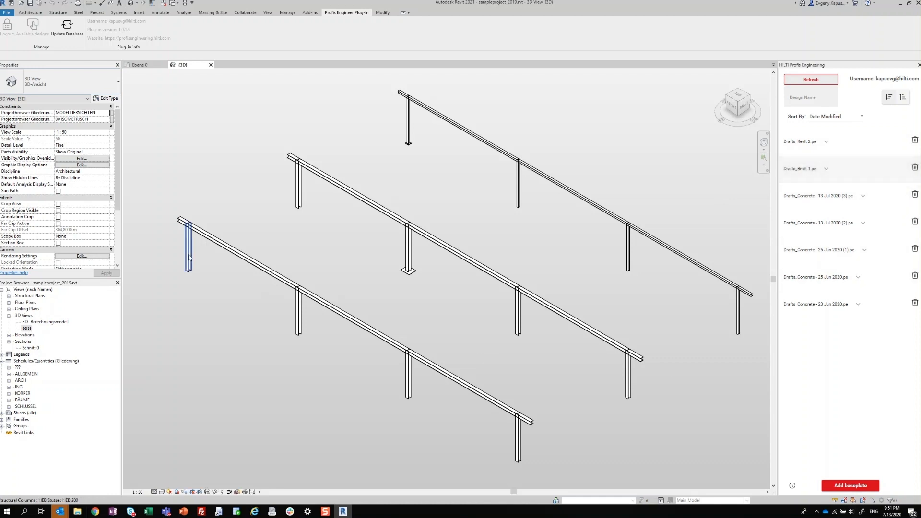
{"action": "left_click", "coordinate": [188, 244]}
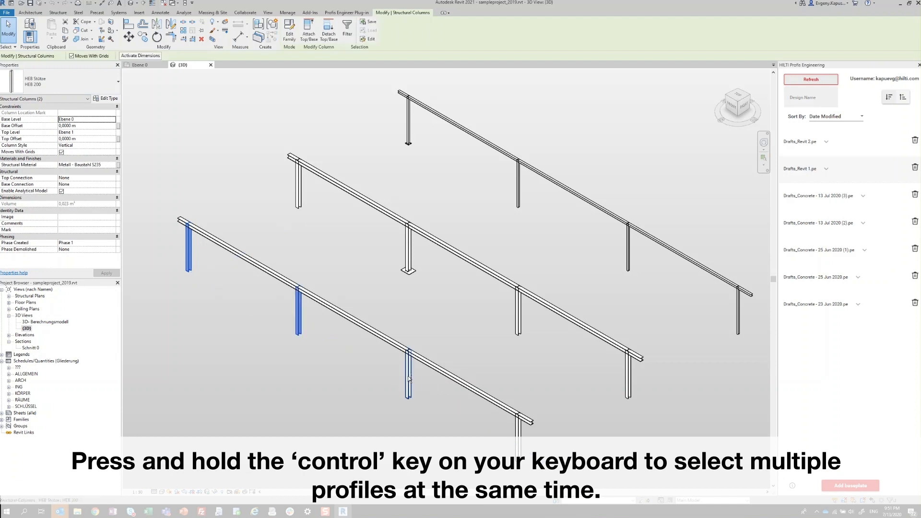
{"action": "left_click", "coordinate": [517, 417]}
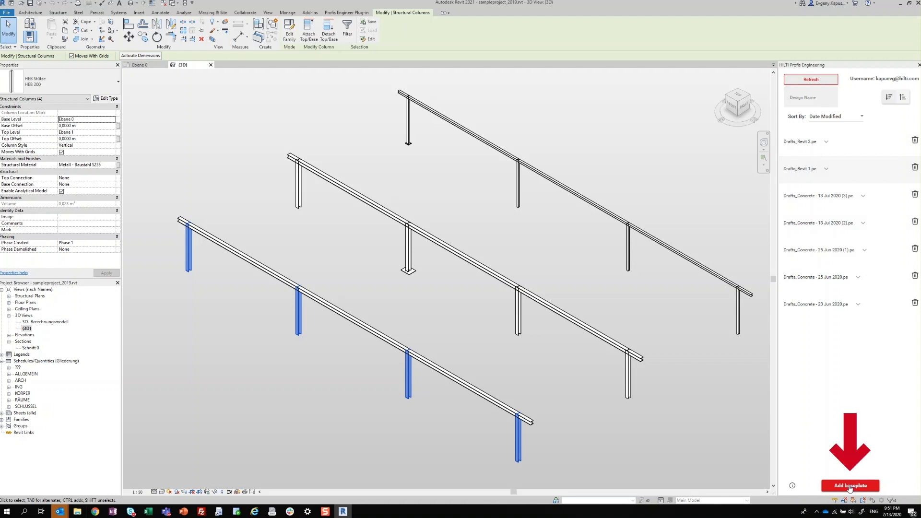
{"action": "mouse_move", "coordinate": [401, 369]}
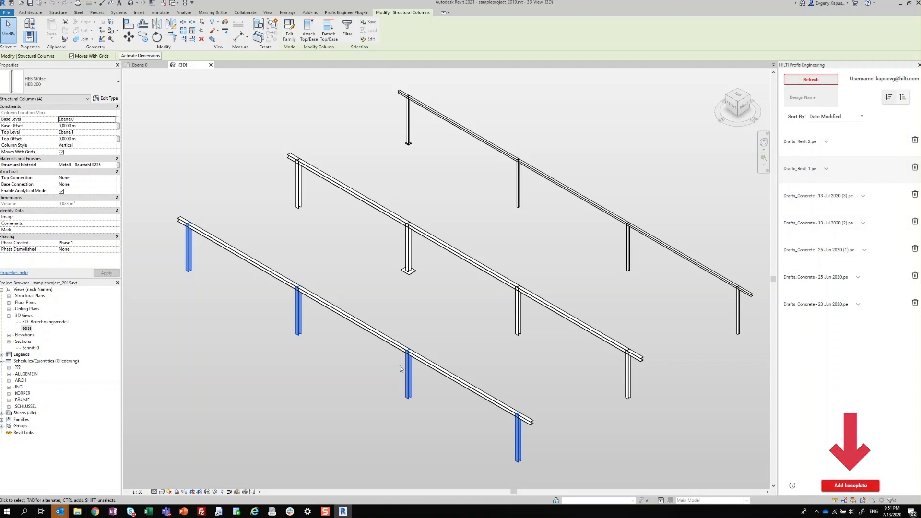
{"action": "left_click", "coordinate": [851, 486]}
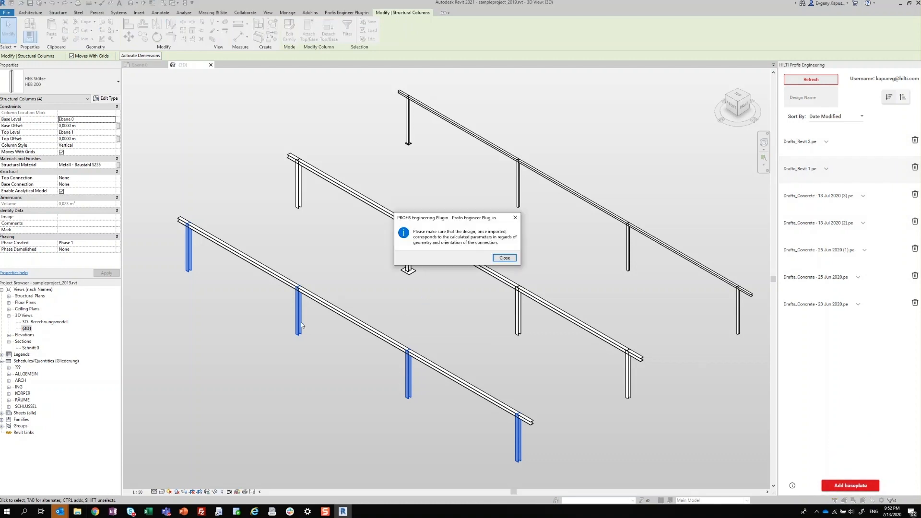
{"action": "mouse_move", "coordinate": [312, 340]}
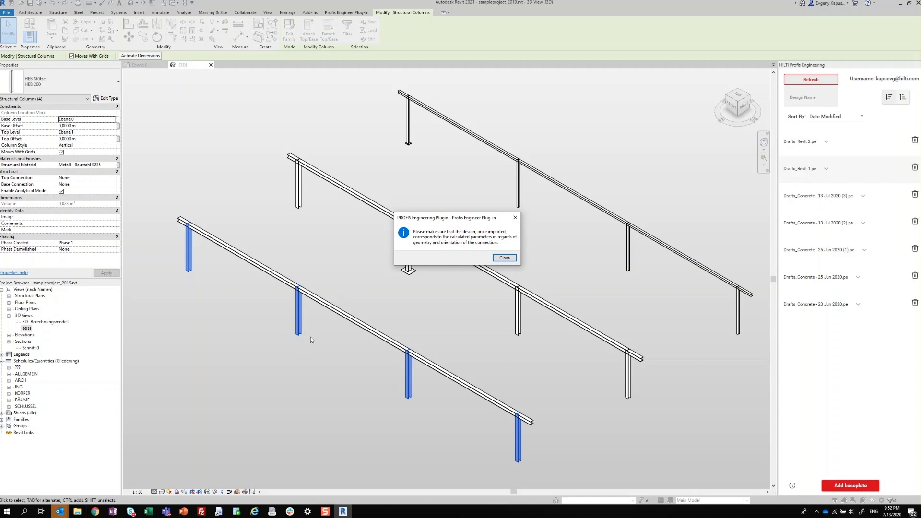
{"action": "left_click", "coordinate": [504, 257]}
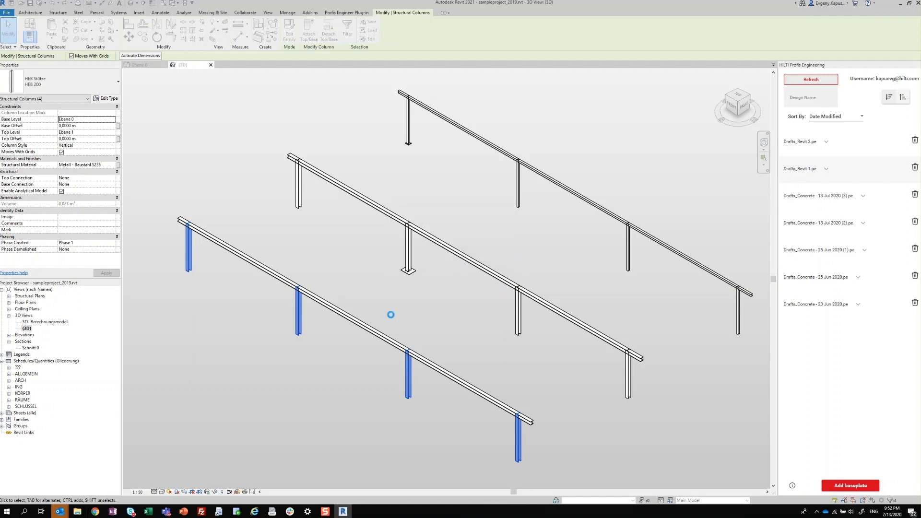